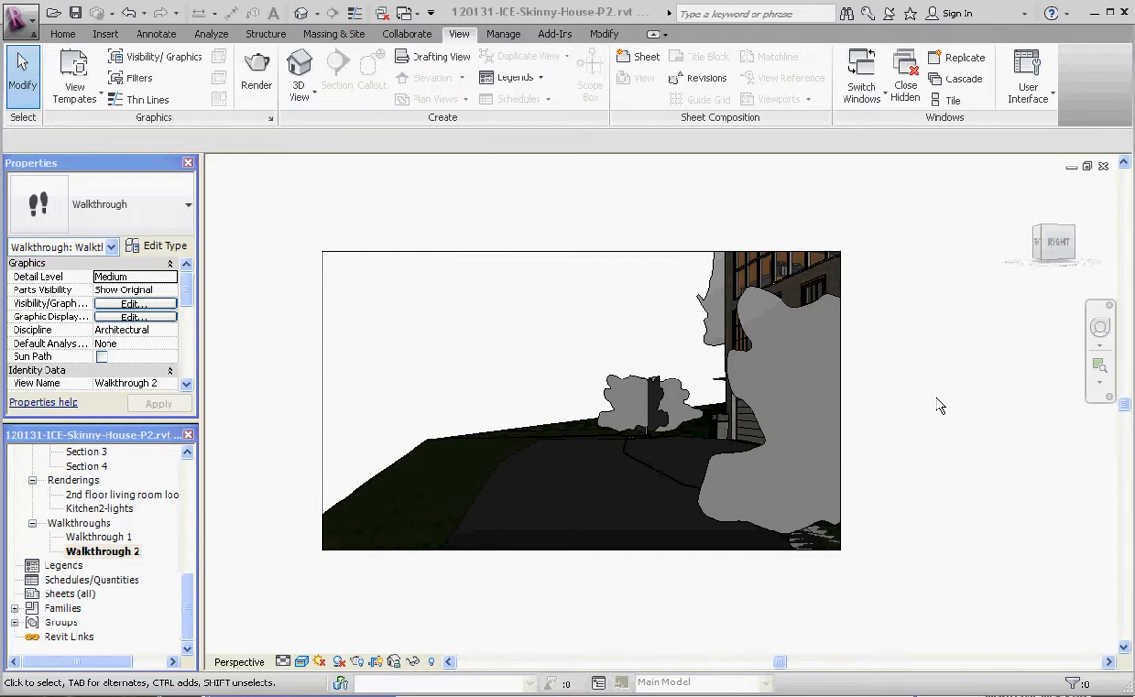
{"action": "mouse_move", "coordinate": [759, 471]}
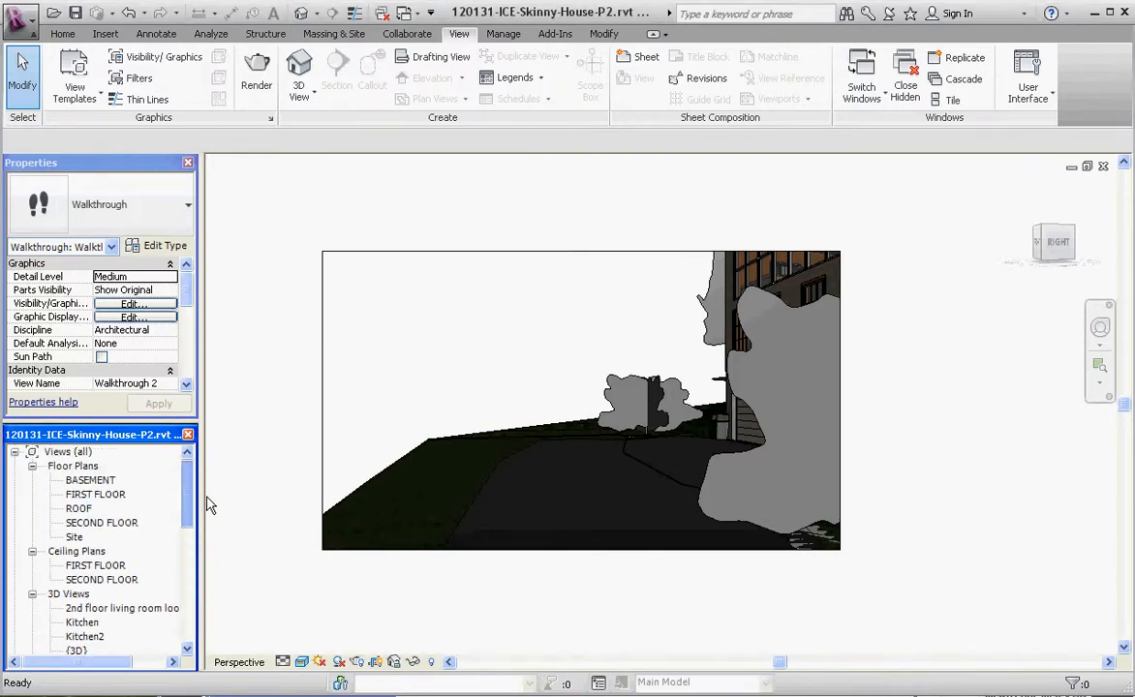
Show Walkthrough 2's camera on the FIRST FLOOR plan and begin editing its path
{"action": "double_click", "coordinate": [95, 494]}
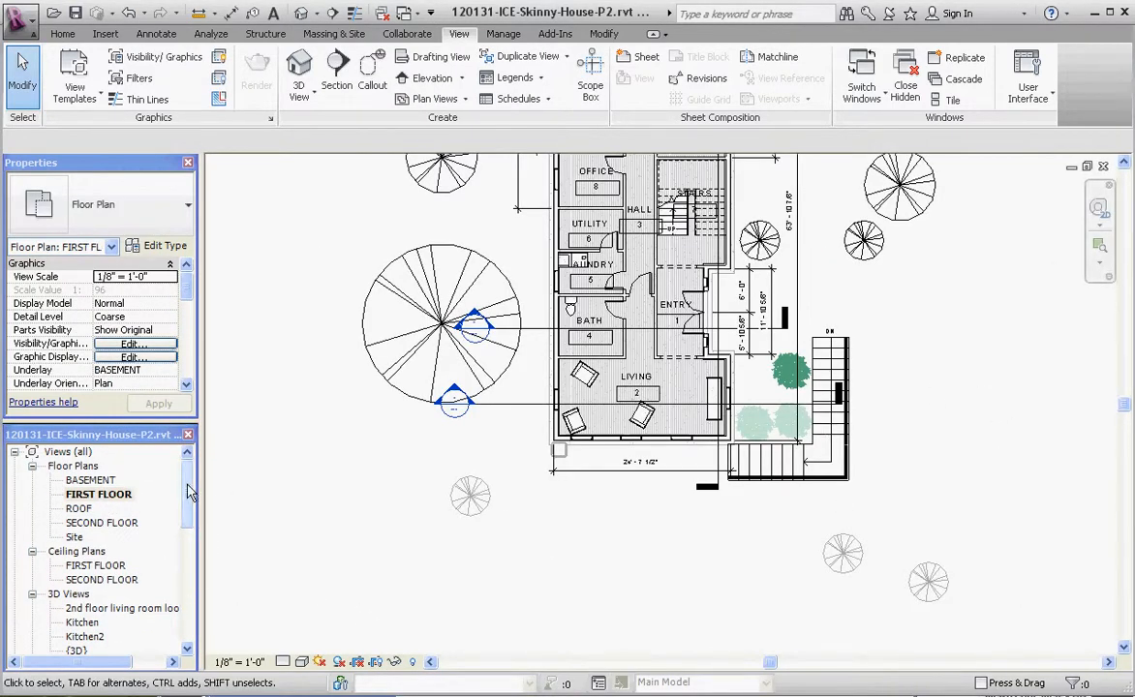
{"action": "scroll", "scroll_direction": "down", "scroll_amount": 3}
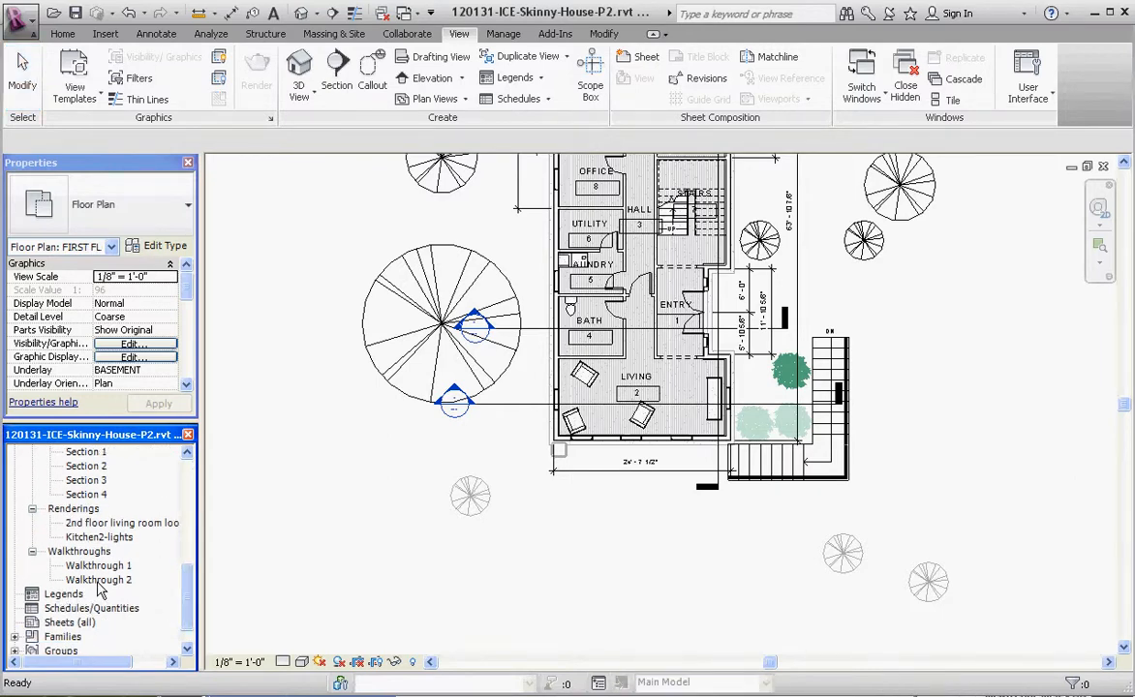
{"action": "right_click", "coordinate": [97, 579]}
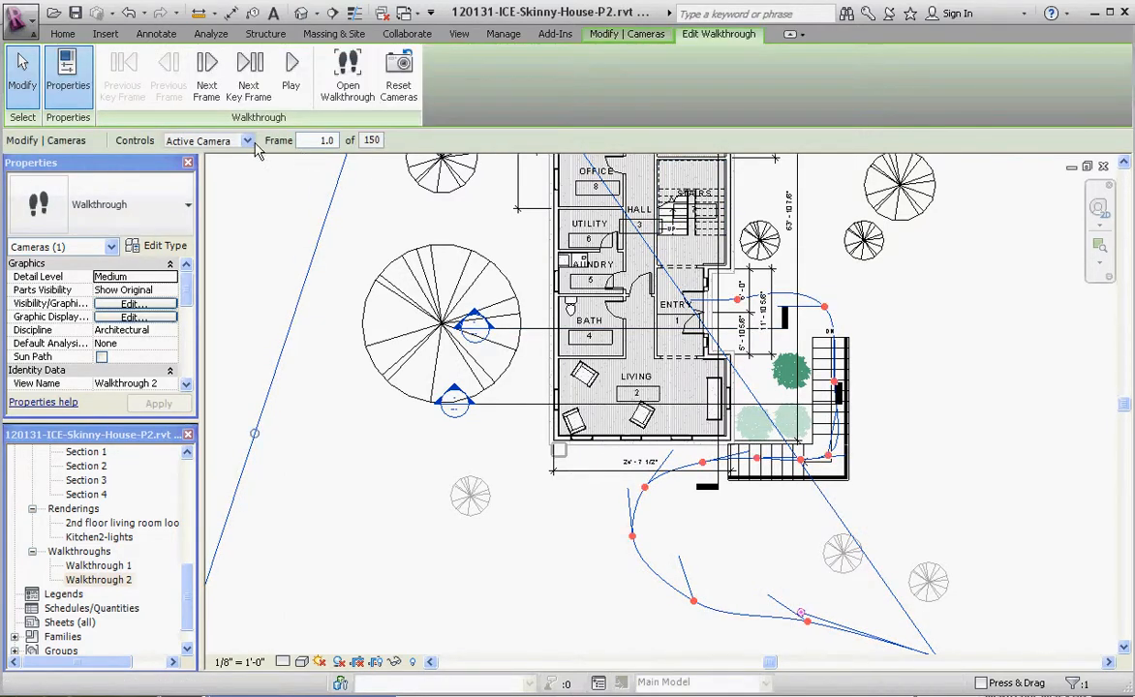
{"action": "left_click", "coordinate": [247, 140]}
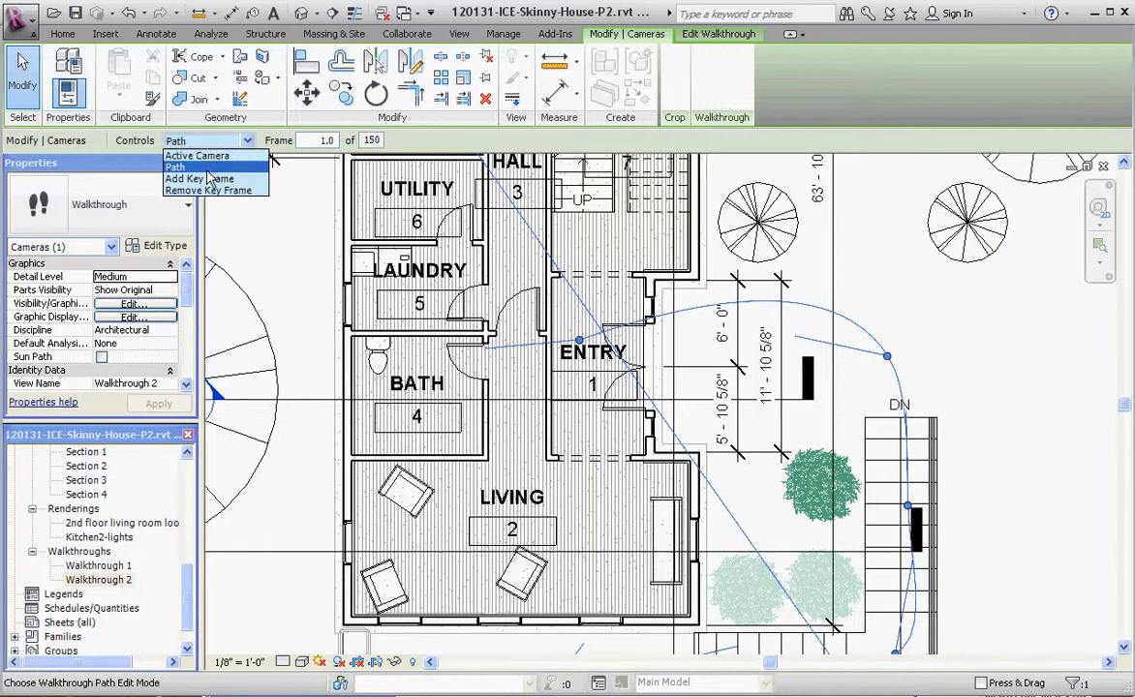
Switch Controls to Add Key Frame to insert frames near the front door
{"action": "left_click", "coordinate": [198, 179]}
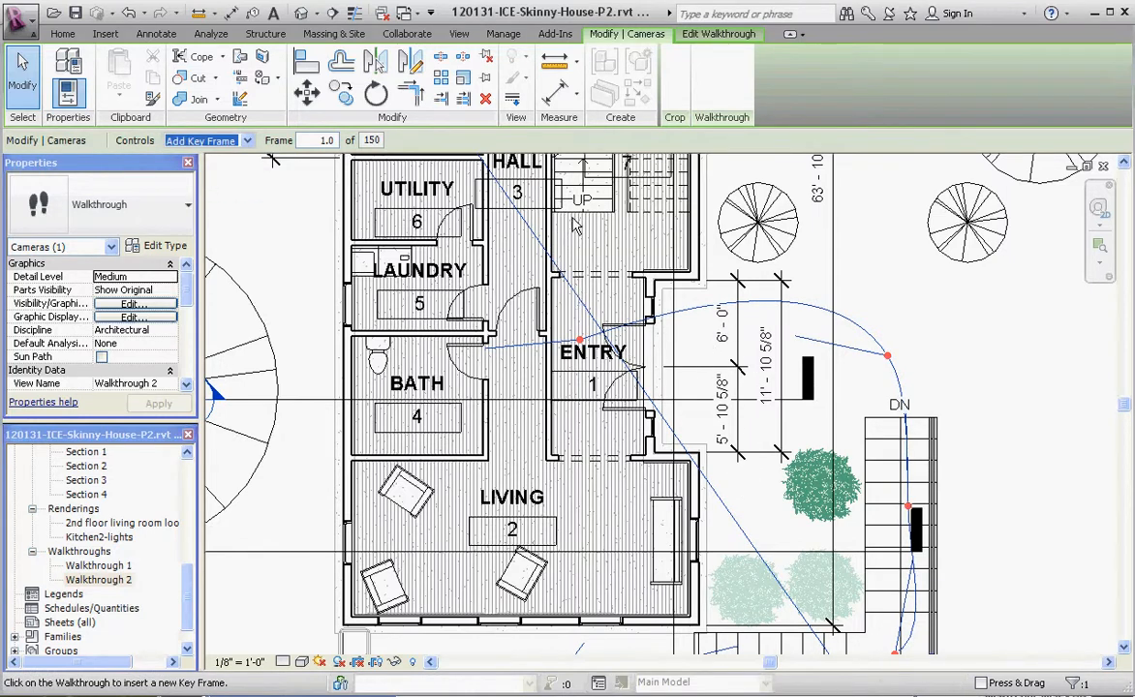
{"action": "mouse_move", "coordinate": [590, 182]}
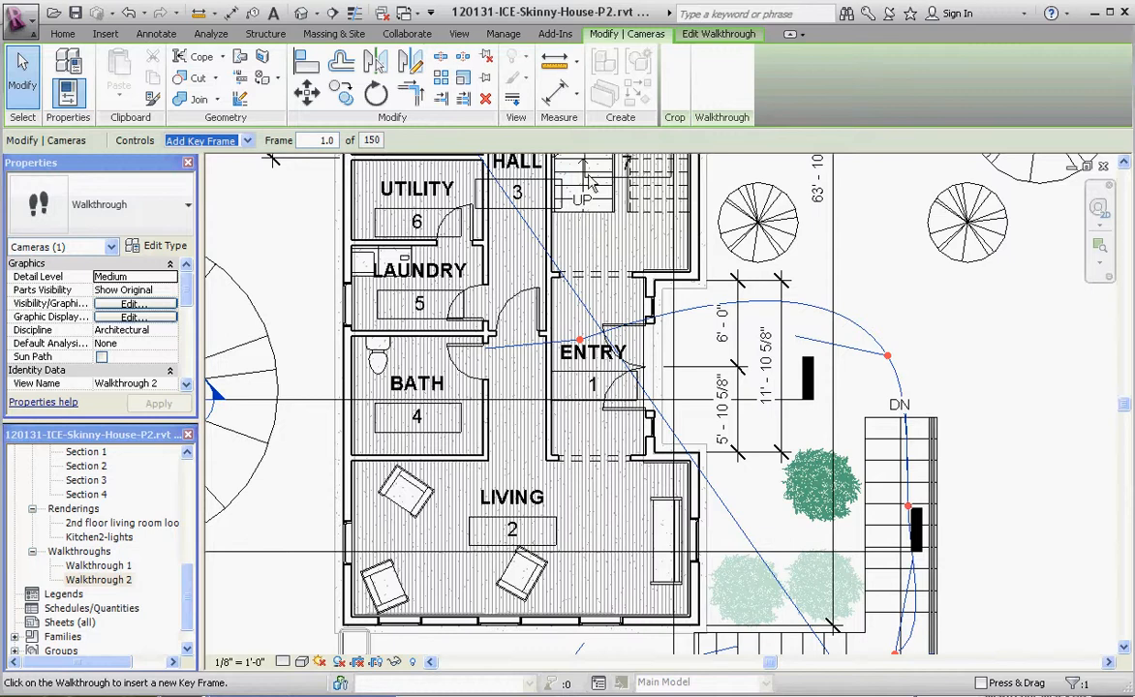
{"action": "mouse_move", "coordinate": [583, 209]}
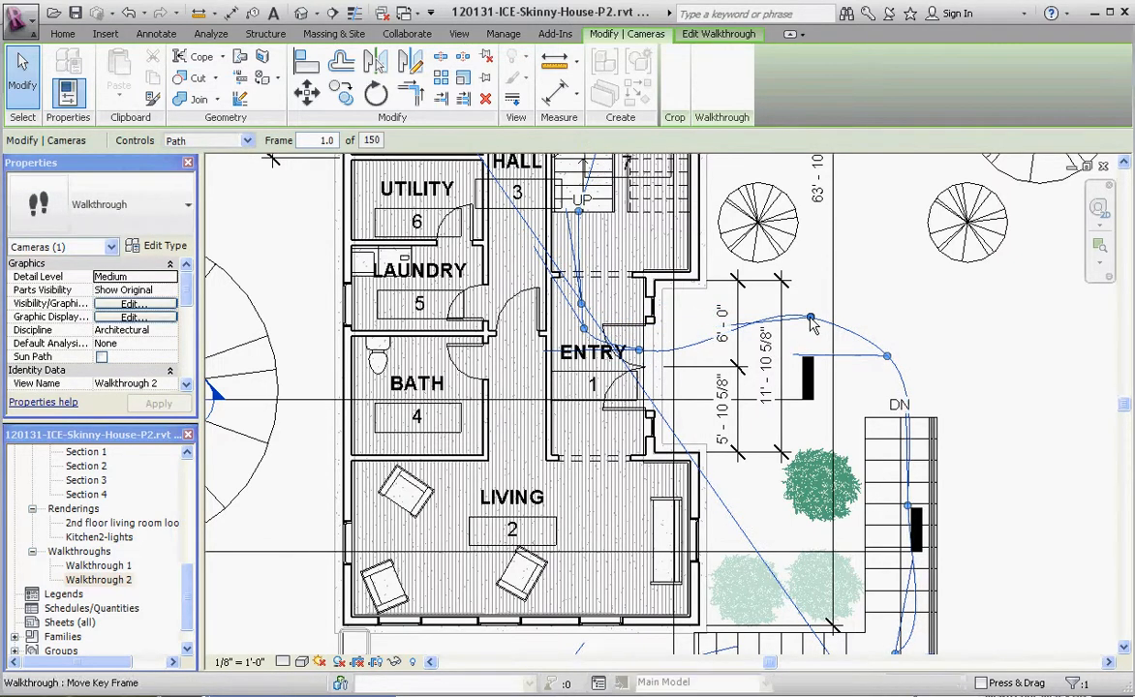
Drag a path key frame deeper into the entry toward the stairs
{"action": "left_click_drag", "start_coordinate": [812, 320], "coordinate": [751, 317]}
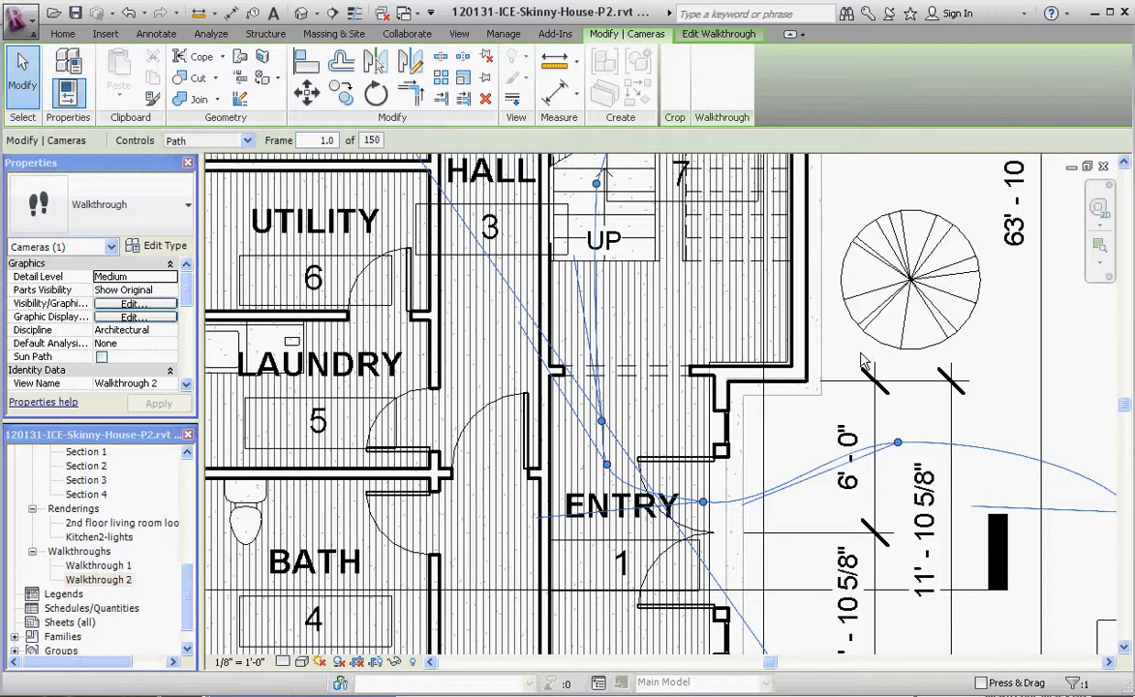
{"action": "mouse_move", "coordinate": [341, 190]}
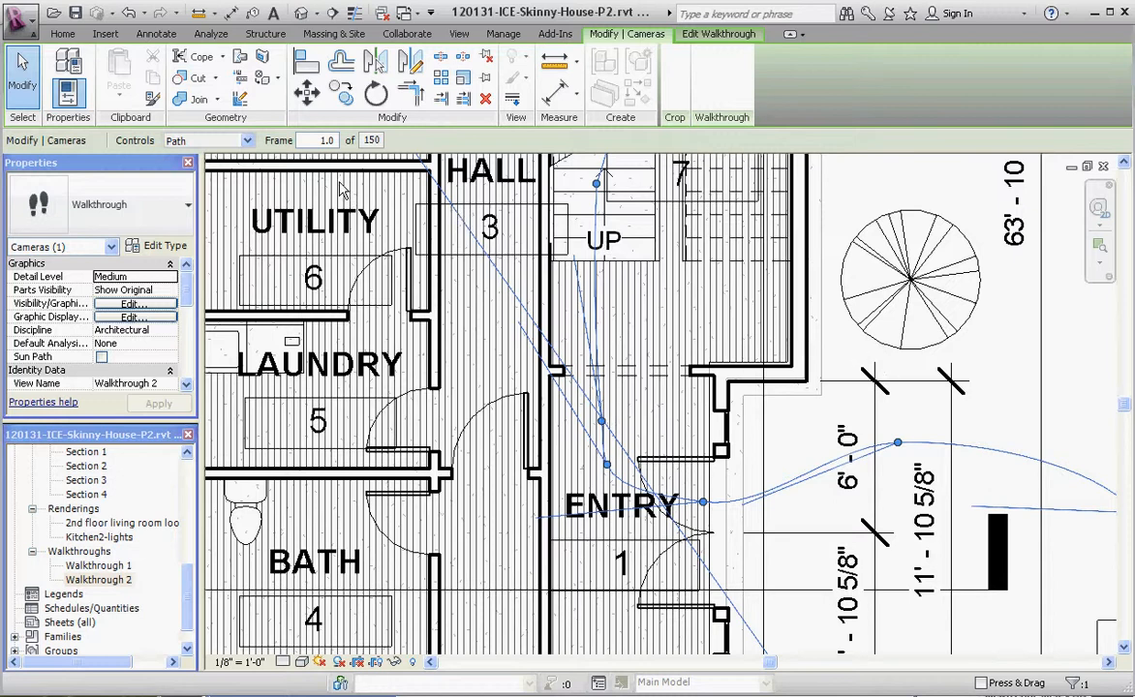
{"action": "mouse_move", "coordinate": [259, 155]}
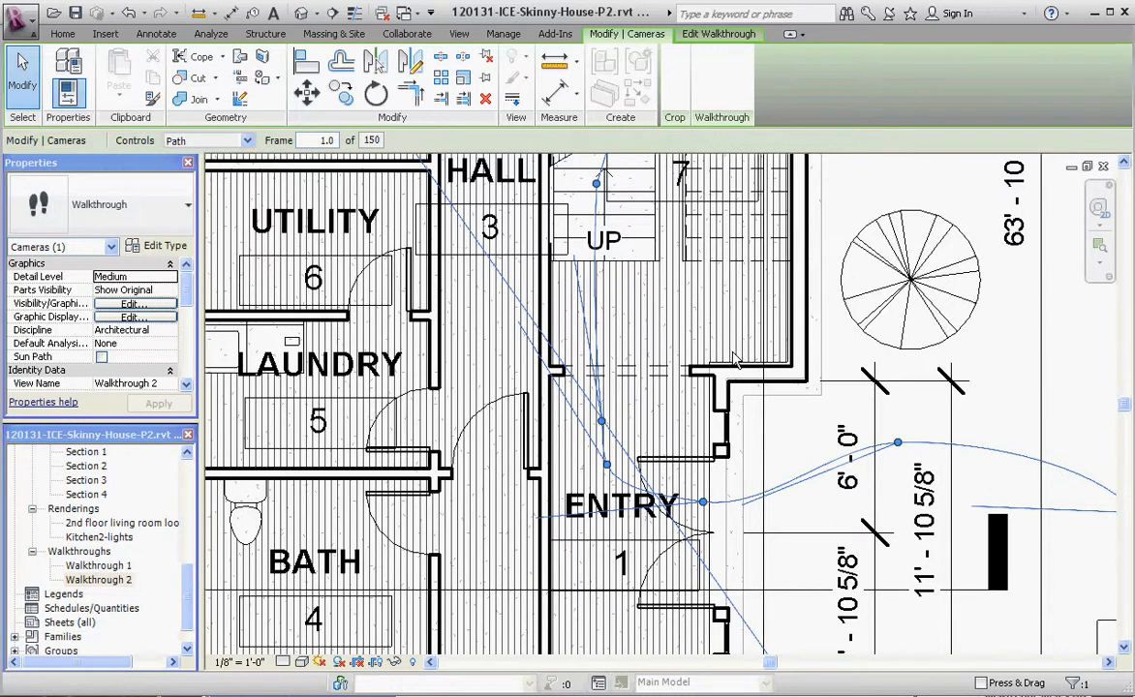
{"action": "mouse_move", "coordinate": [244, 399]}
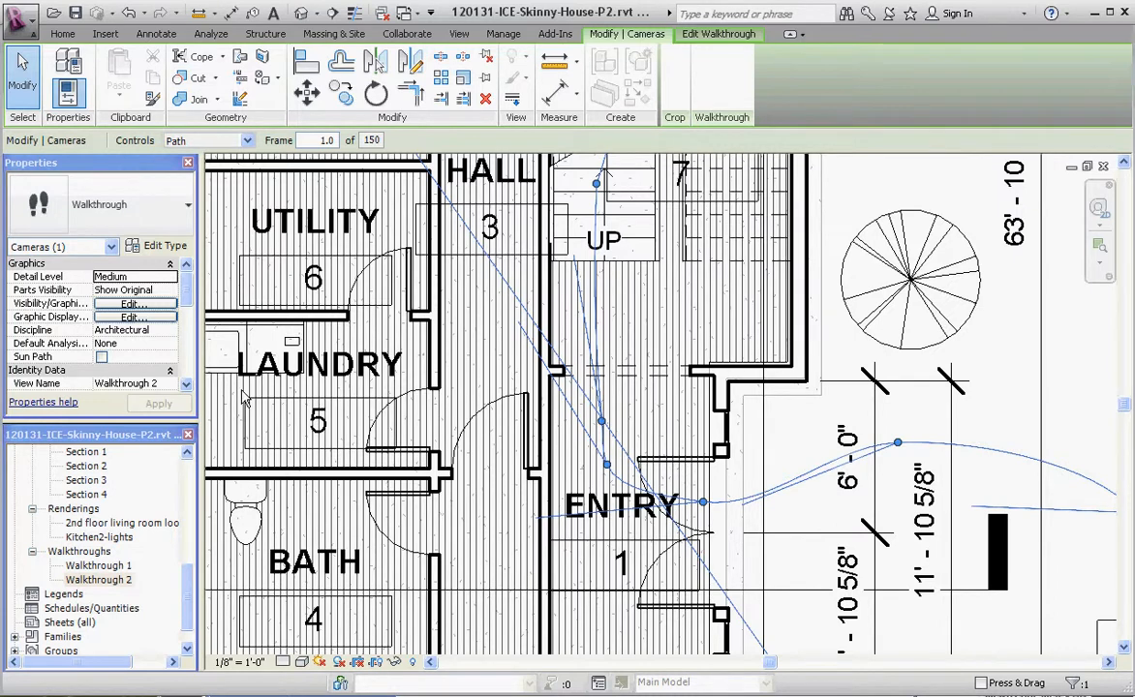
{"action": "mouse_move", "coordinate": [705, 286]}
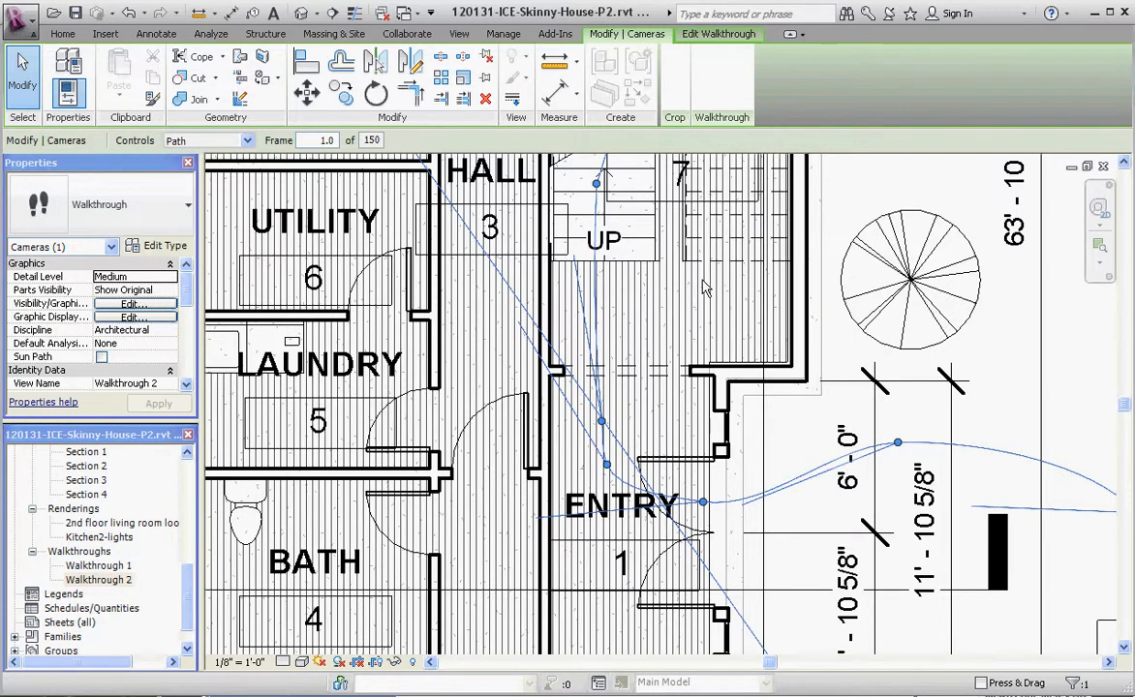
{"action": "mouse_move", "coordinate": [179, 623]}
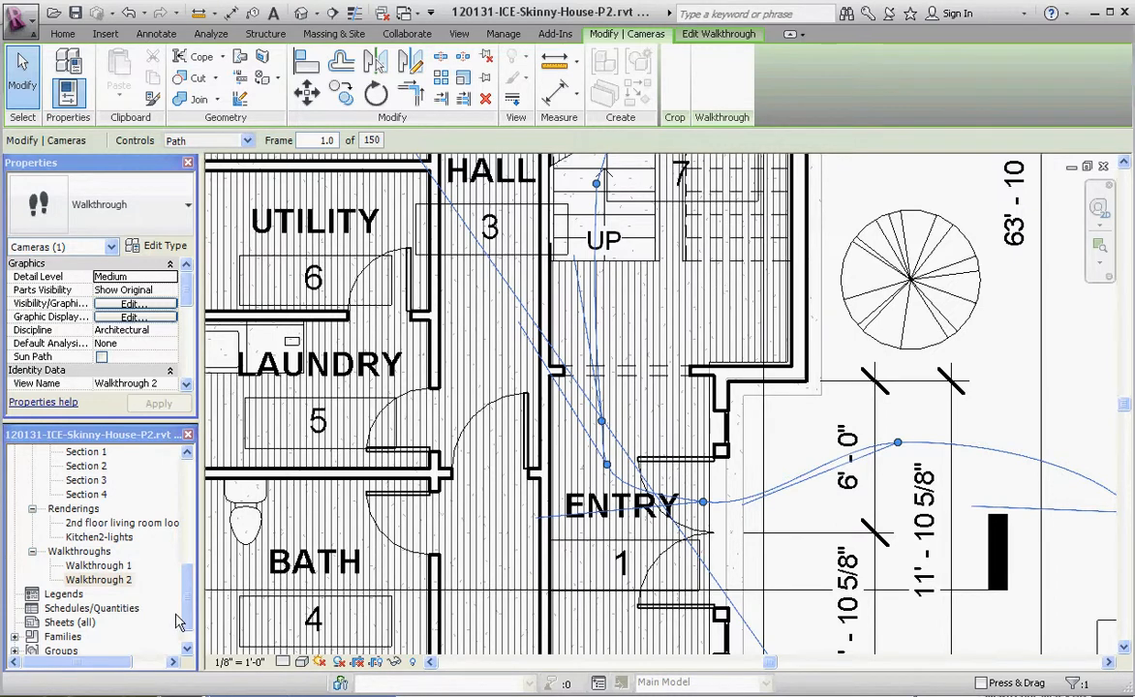
{"action": "mouse_move", "coordinate": [194, 623]}
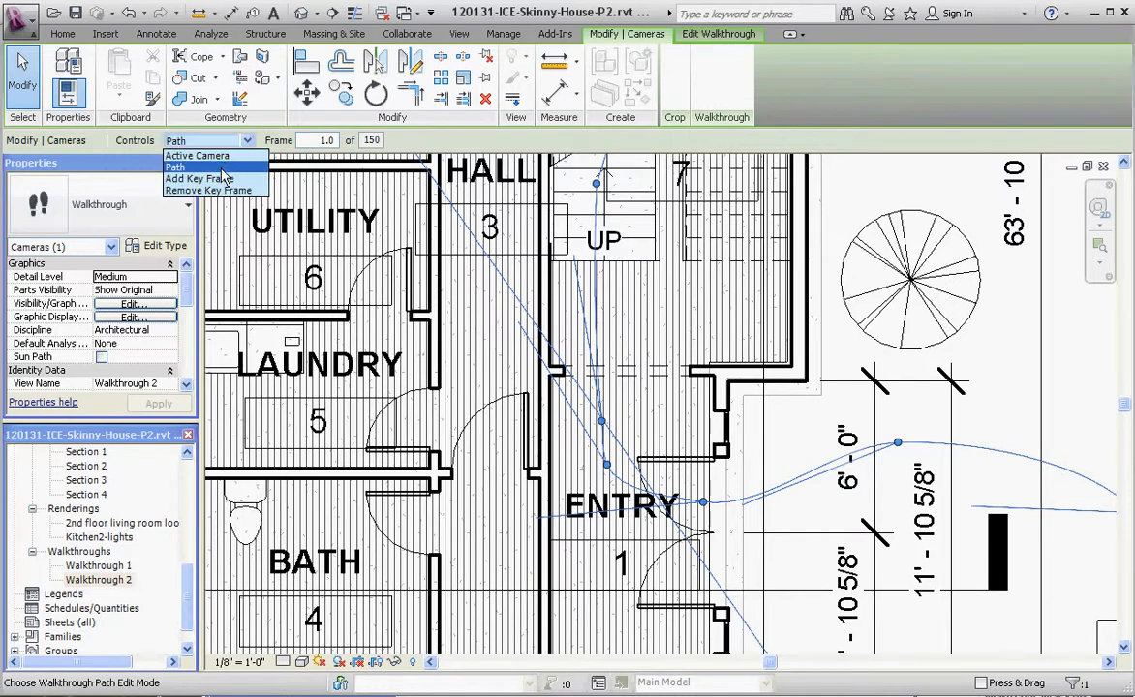
Return Controls to Add Key Frame for the path through the entry
{"action": "left_click", "coordinate": [206, 178]}
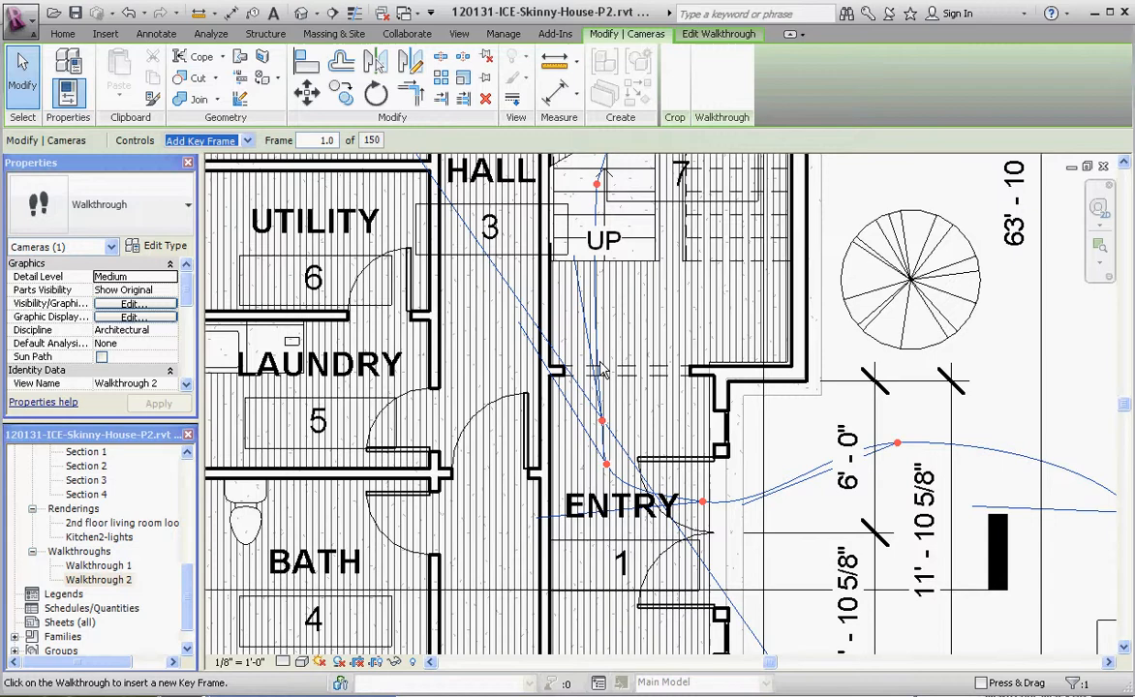
{"action": "mouse_move", "coordinate": [735, 298]}
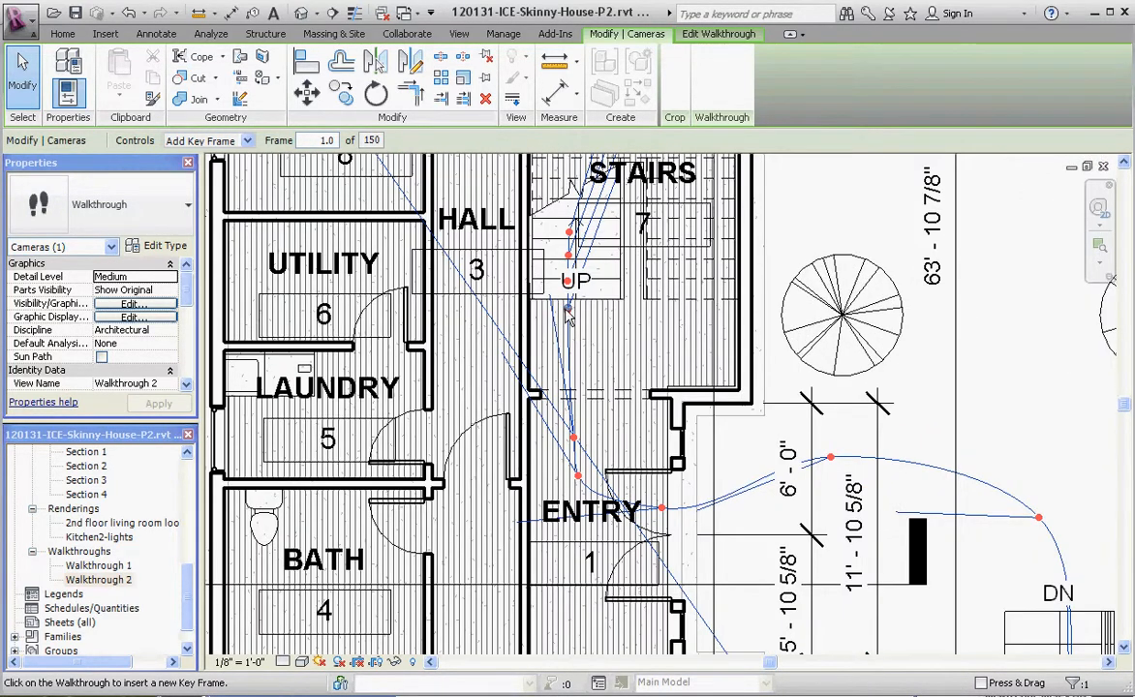
{"action": "mouse_move", "coordinate": [982, 287]}
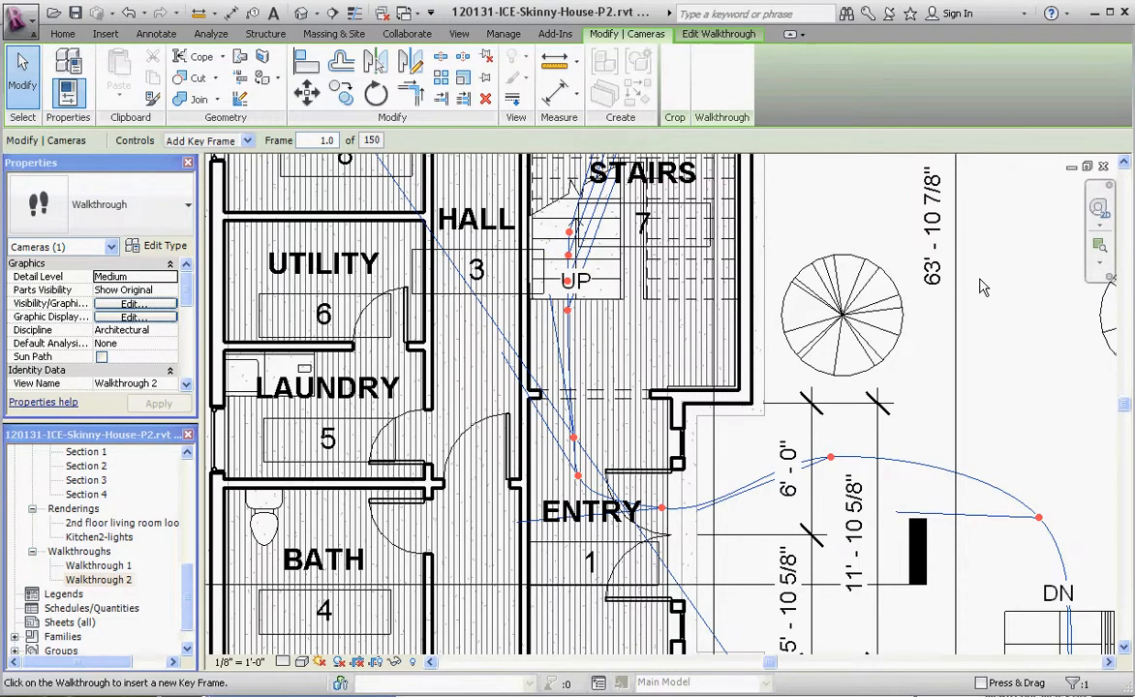
{"action": "mouse_move", "coordinate": [786, 383]}
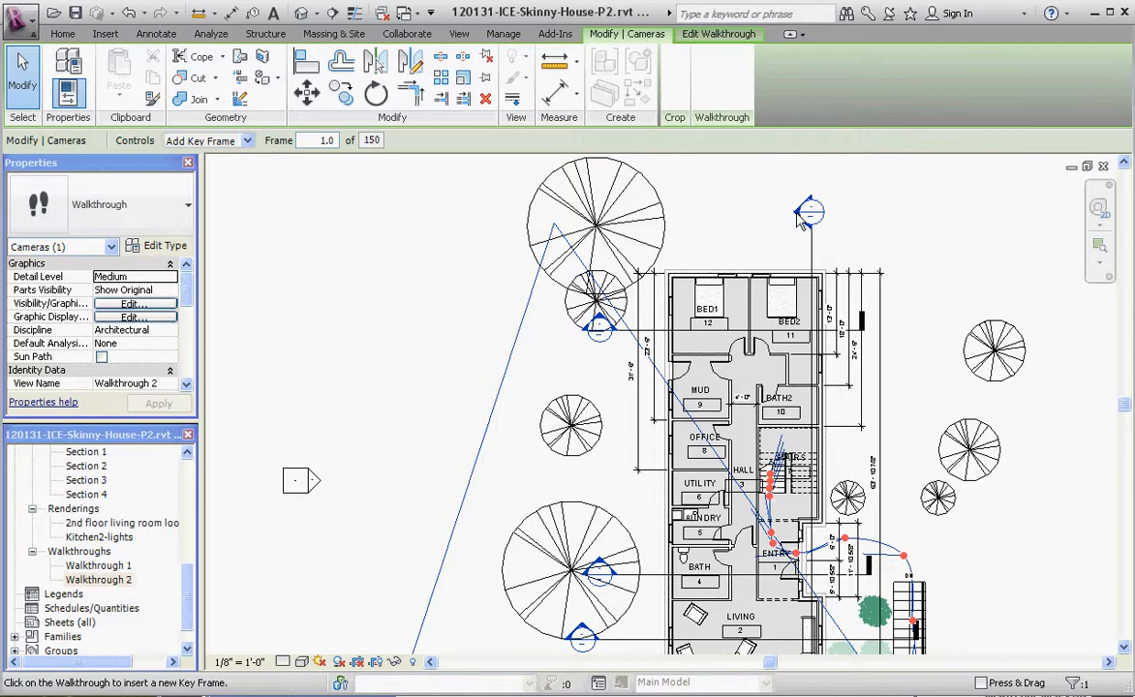
{"action": "mouse_move", "coordinate": [600, 151]}
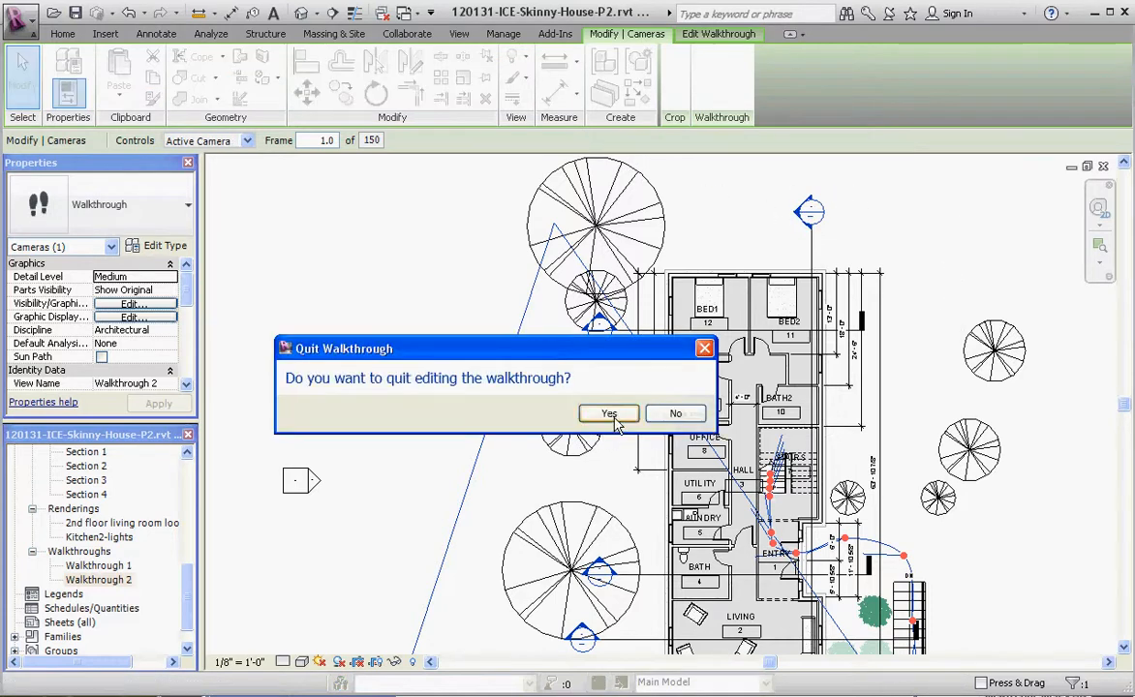
Quit walkthrough editing, open Section 4 and hide the large tree in that view
{"action": "left_click", "coordinate": [608, 415]}
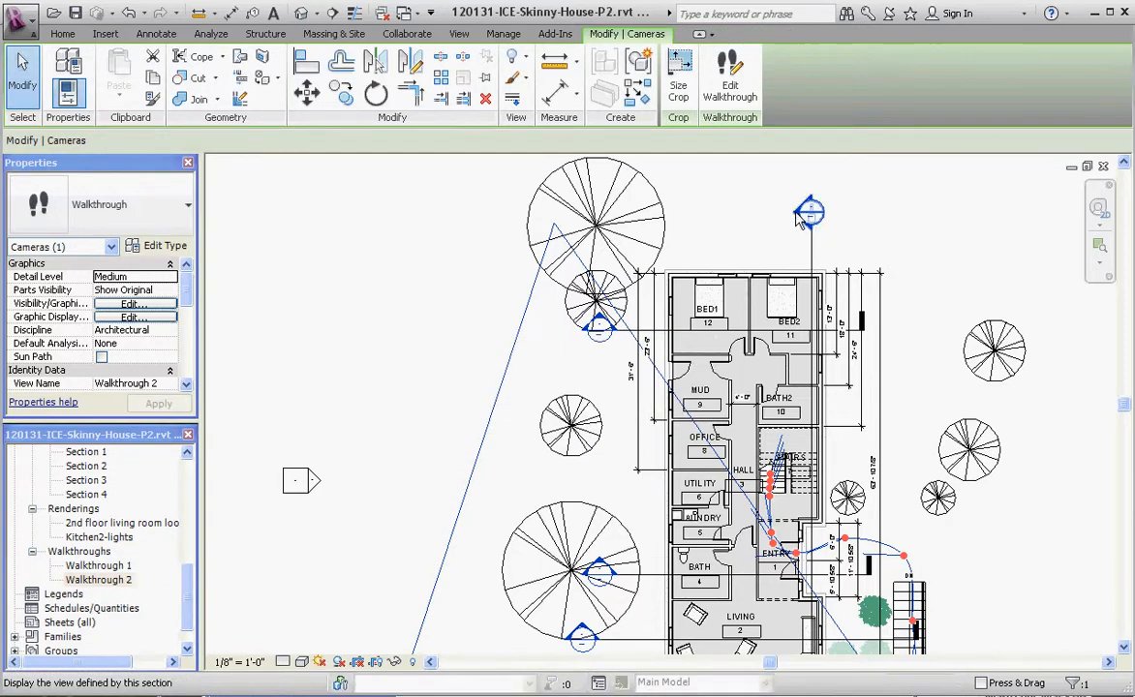
{"action": "left_click", "coordinate": [459, 32]}
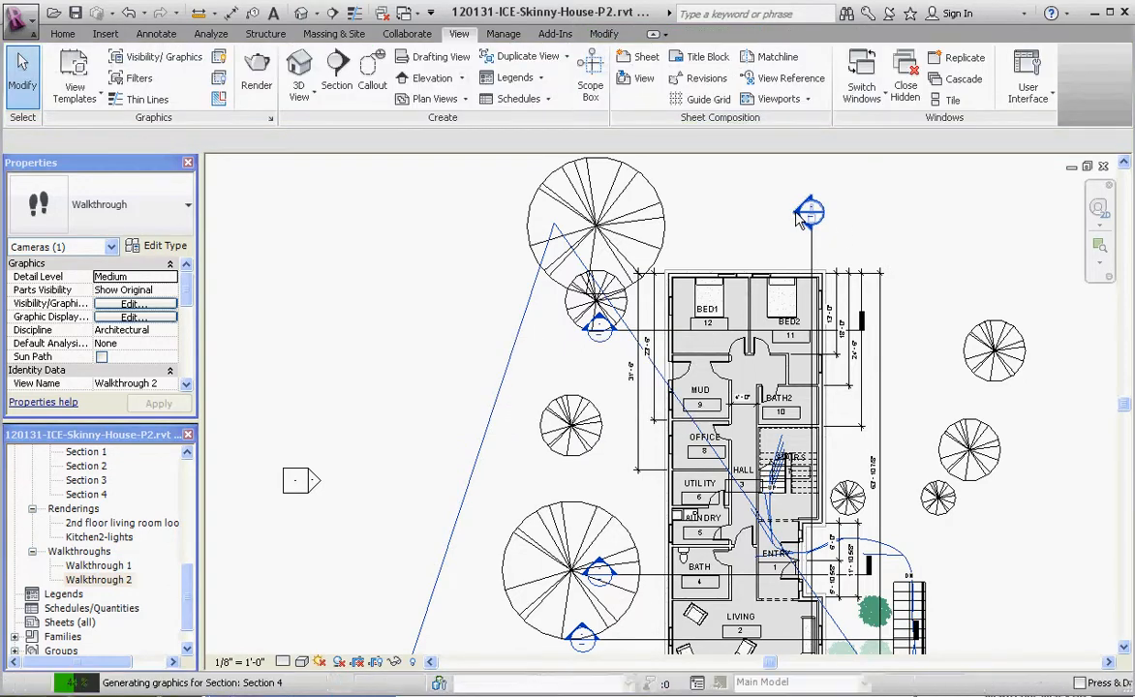
{"action": "double_click", "coordinate": [86, 493]}
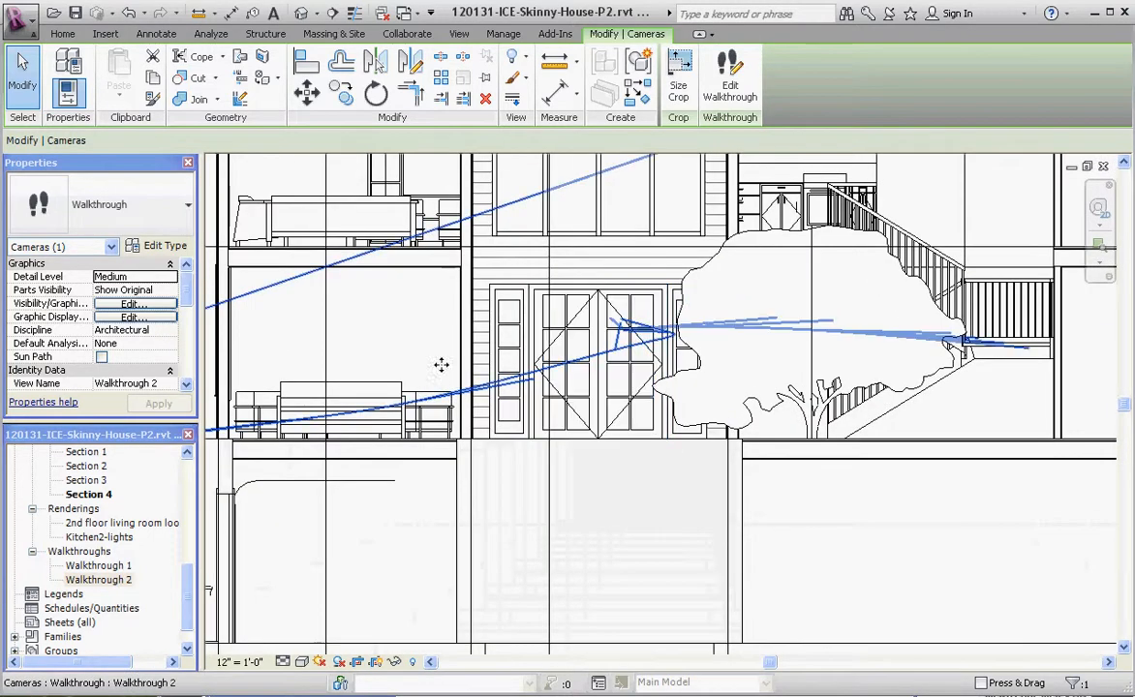
{"action": "left_click", "coordinate": [728, 78]}
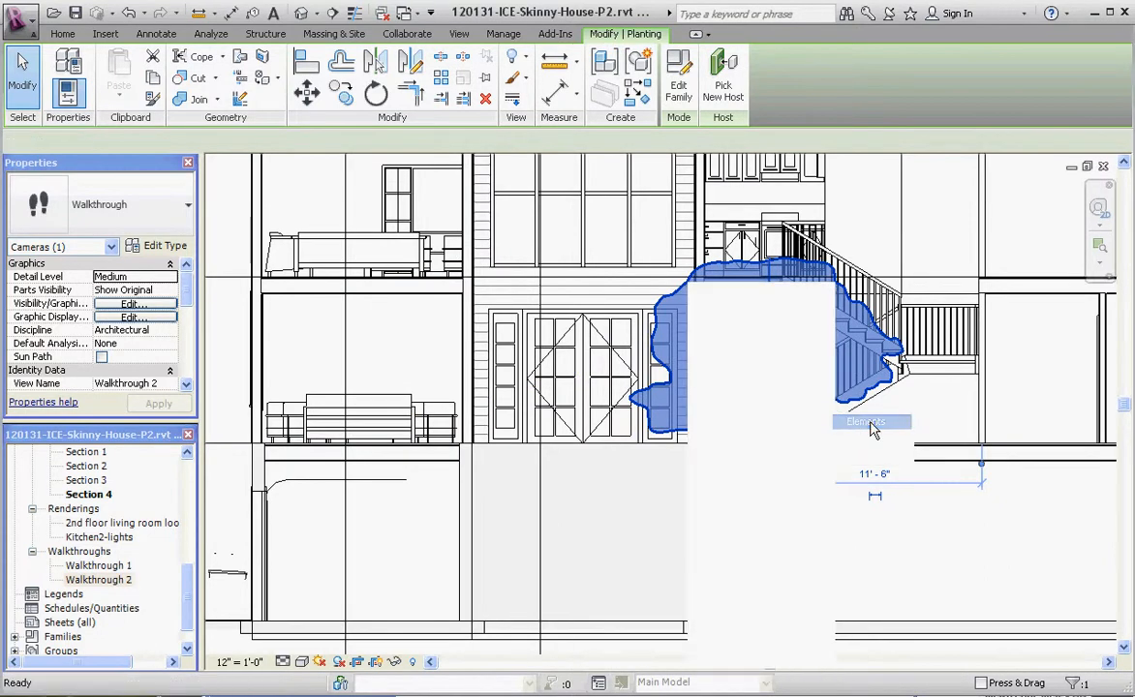
{"action": "left_click", "coordinate": [459, 33]}
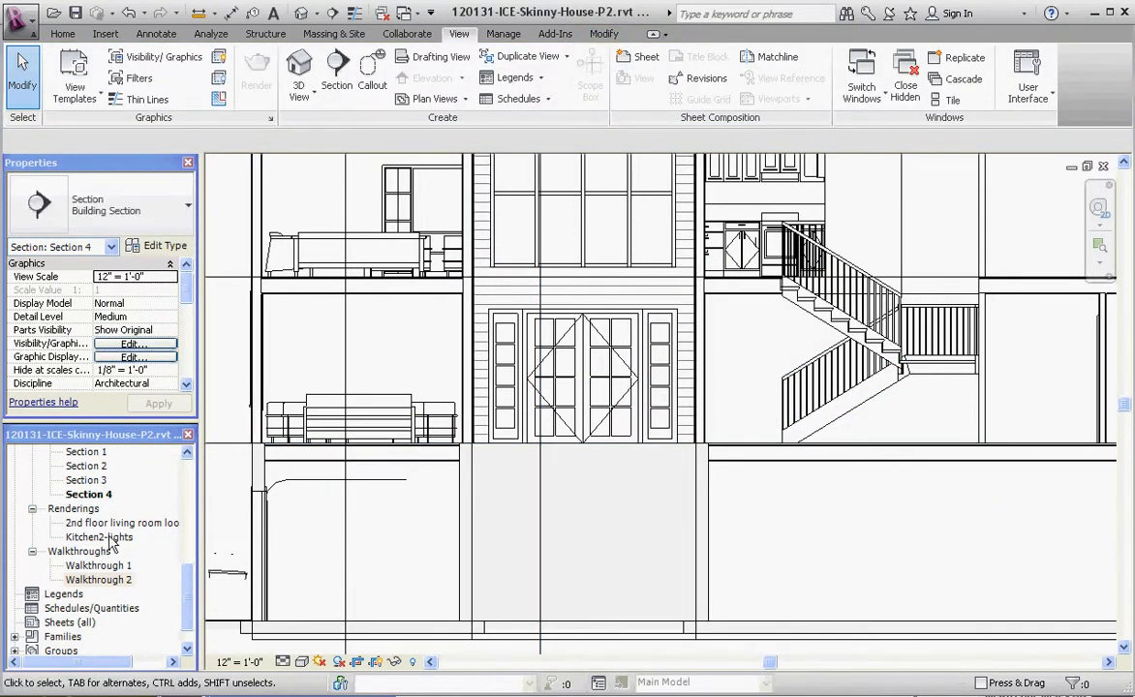
Show Walkthrough 2's camera path in Section 4
{"action": "right_click", "coordinate": [99, 579]}
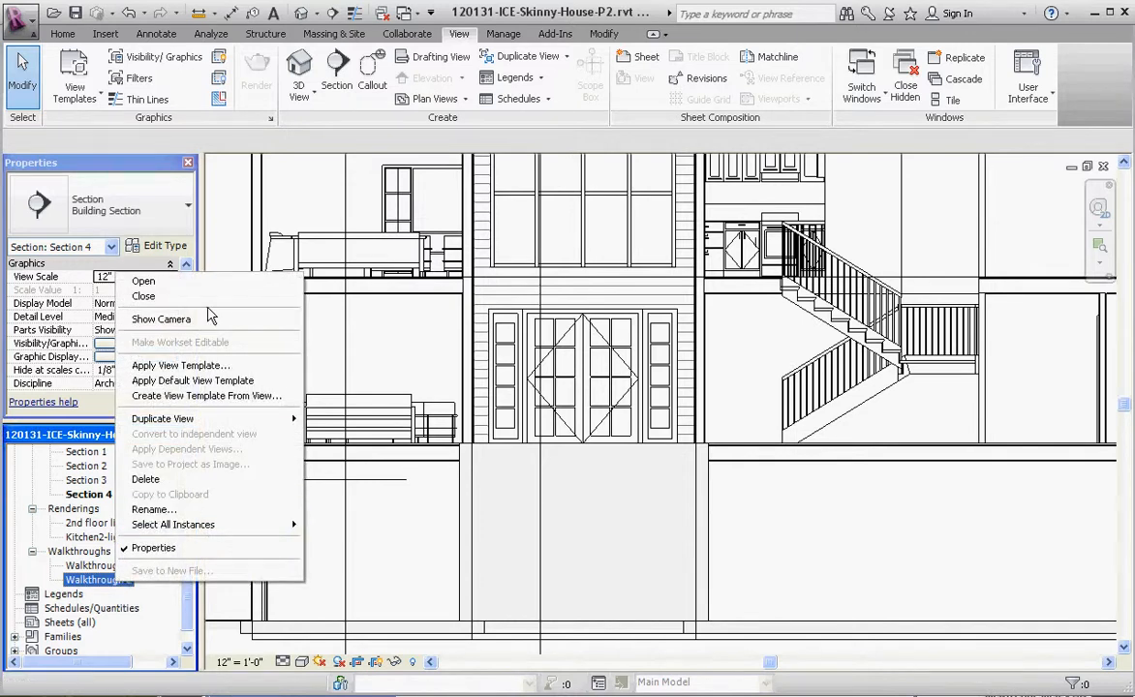
{"action": "left_click", "coordinate": [161, 318]}
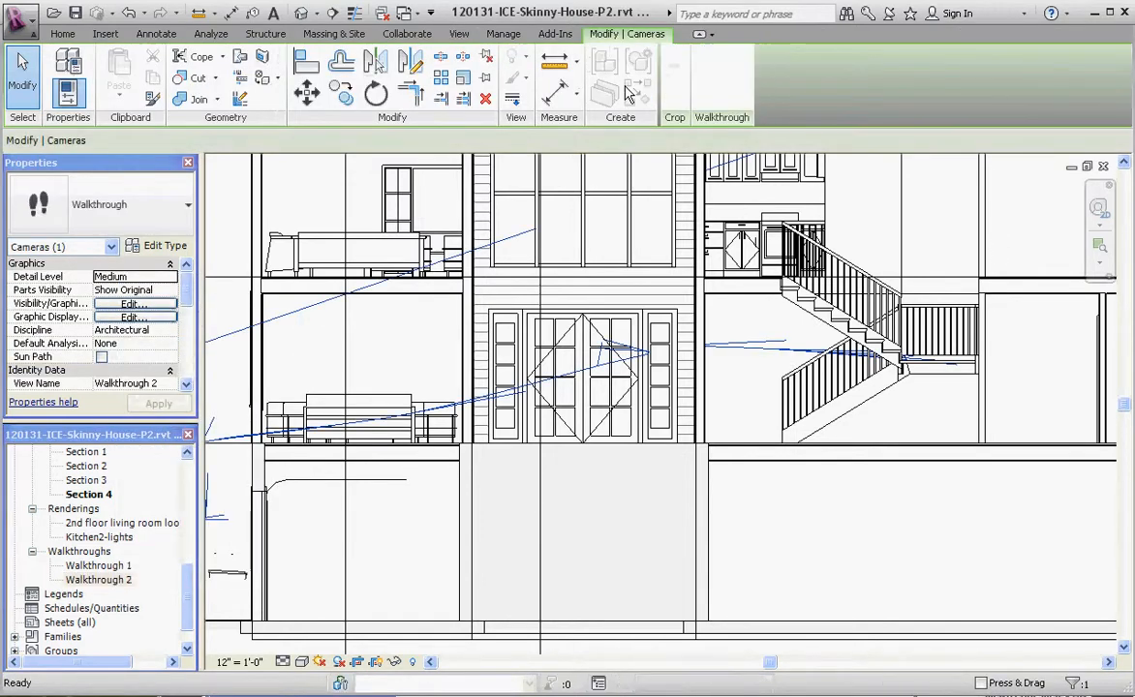
Raise Walkthrough 2's keyframes up the stairs in Section 4, then move to the second floor plan
{"action": "left_click", "coordinate": [719, 35]}
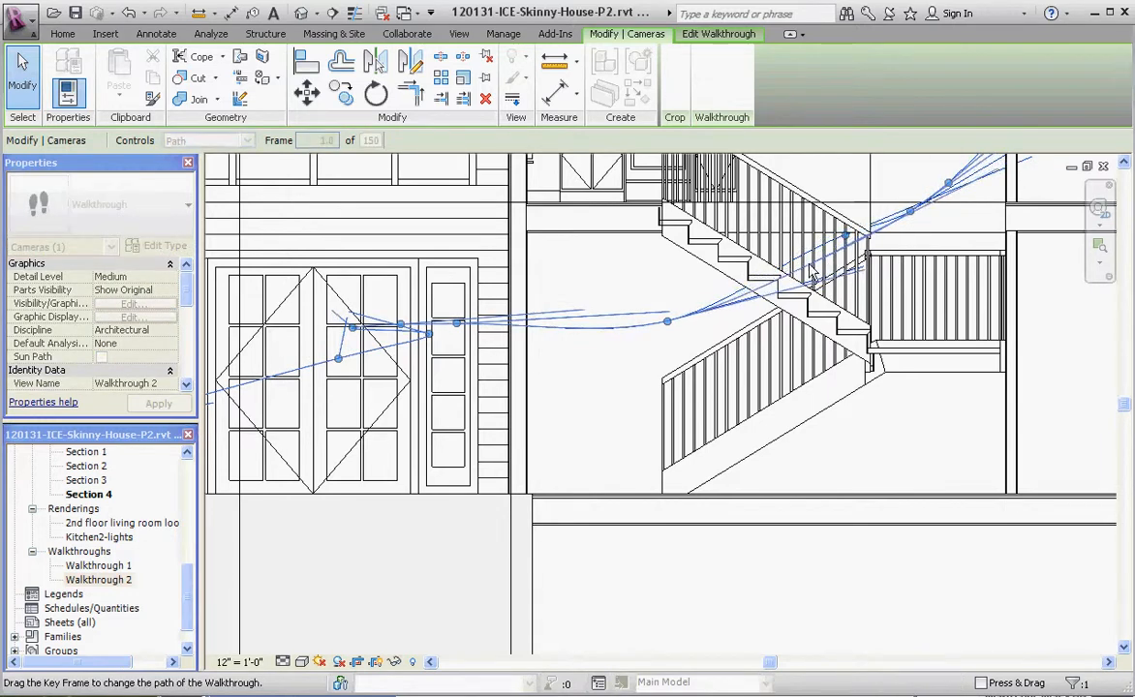
{"action": "left_click_drag", "start_coordinate": [945, 182], "coordinate": [908, 211]}
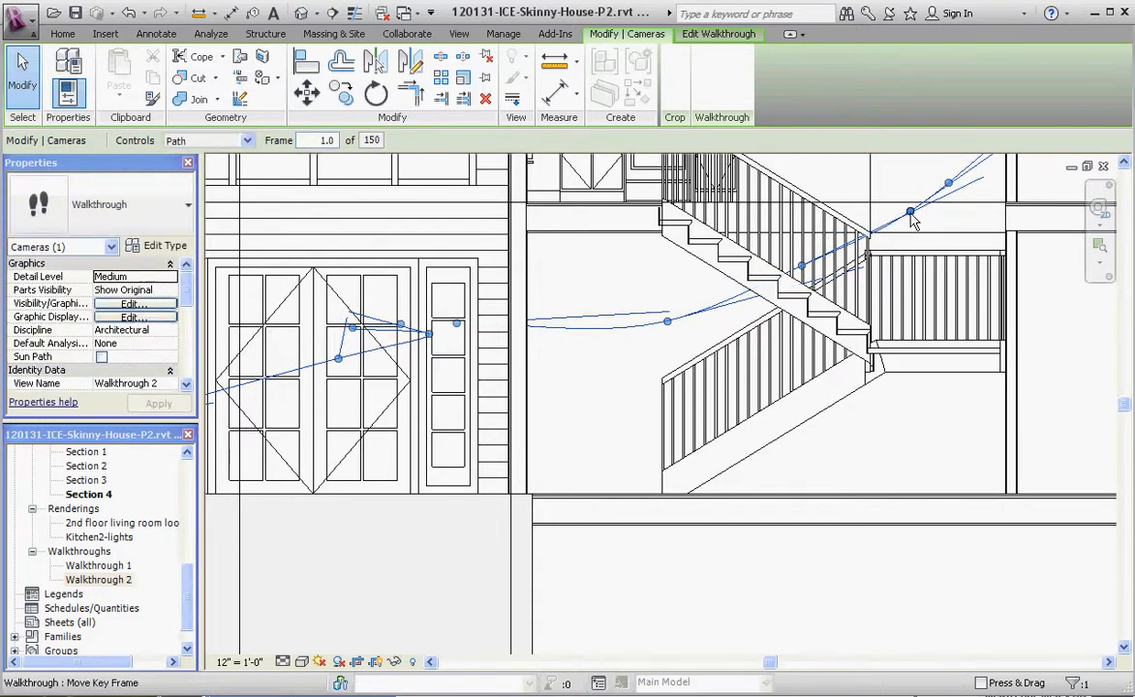
{"action": "left_click_drag", "start_coordinate": [910, 211], "coordinate": [925, 209]}
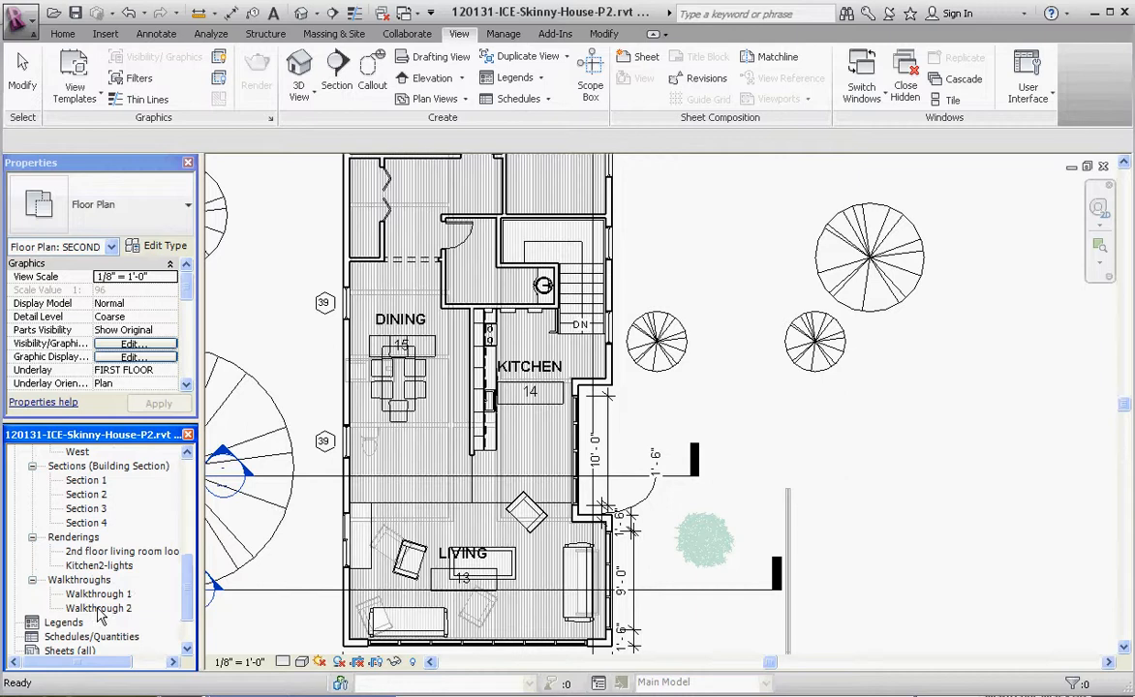
{"action": "left_click", "coordinate": [98, 608]}
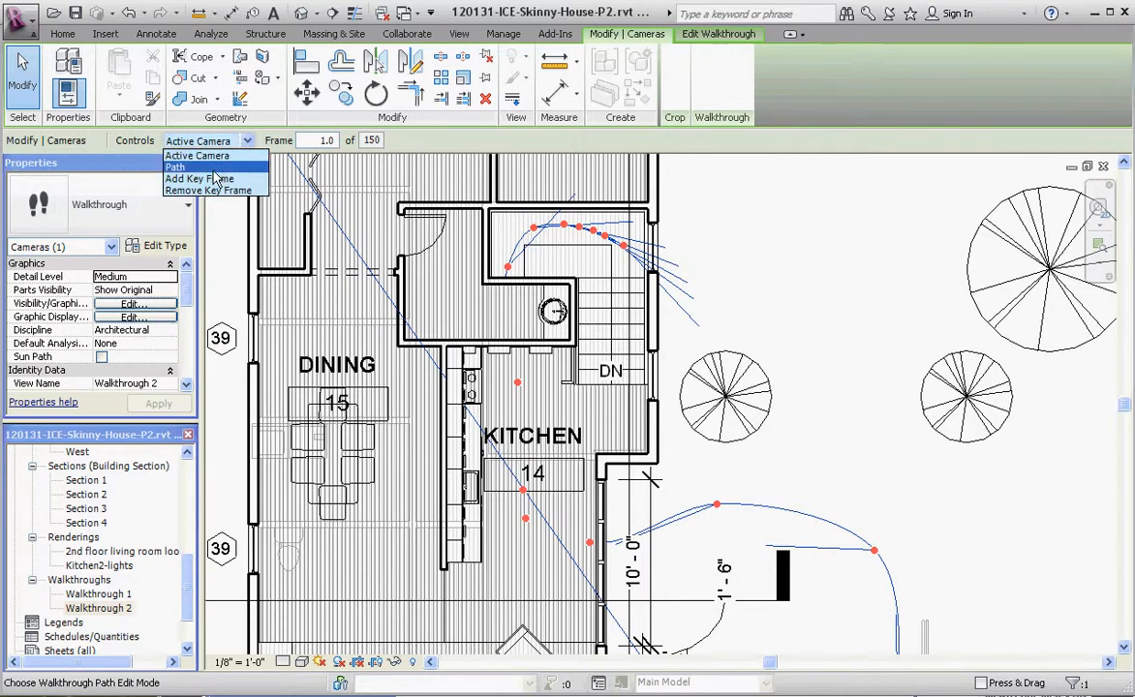
Set Controls to Path to reposition keyframes around the stairs
{"action": "left_click", "coordinate": [174, 166]}
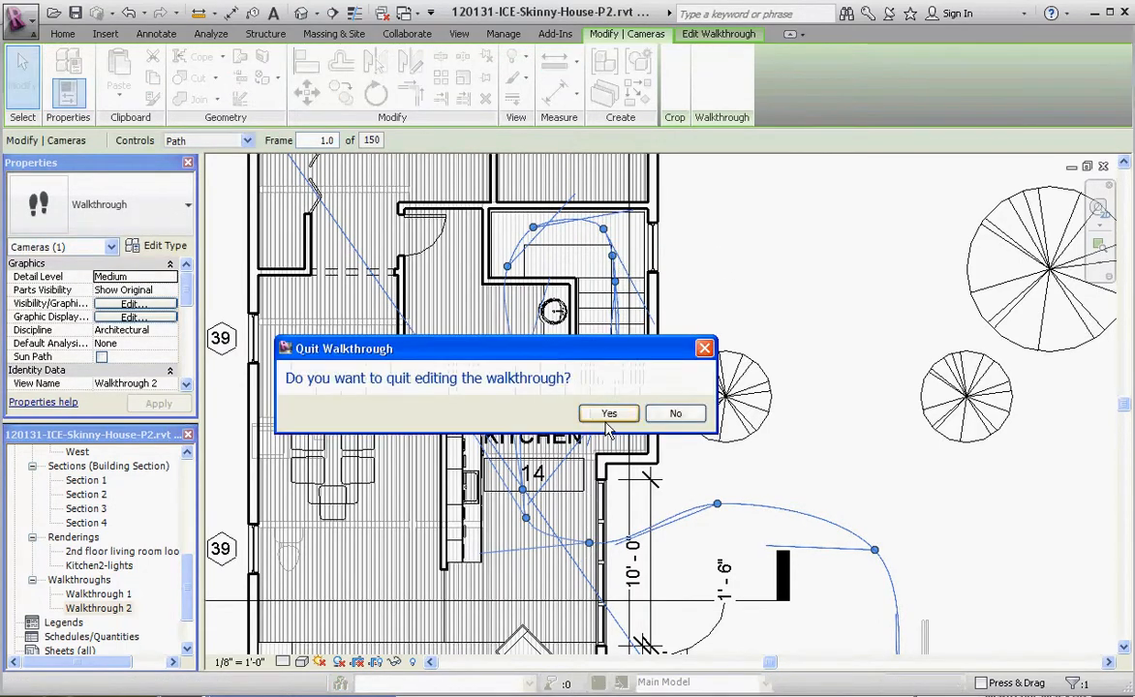
Answer the quit prompt and return to Section 4 with the path climbing the stairs
{"action": "left_click", "coordinate": [608, 414]}
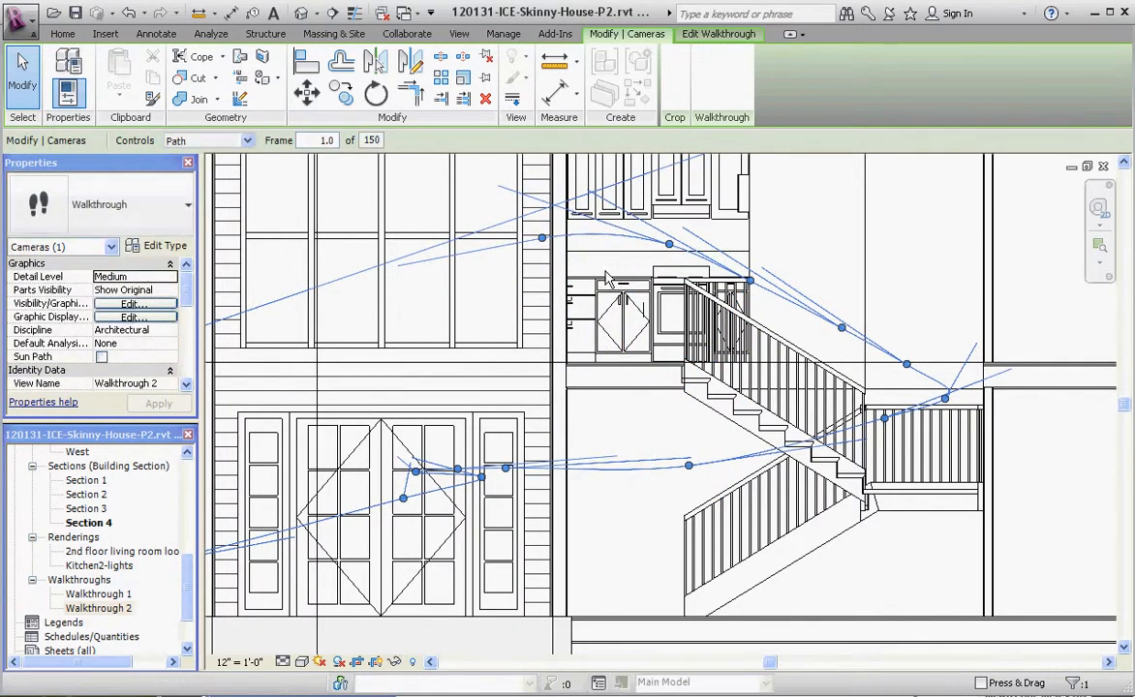
{"action": "mouse_move", "coordinate": [573, 249]}
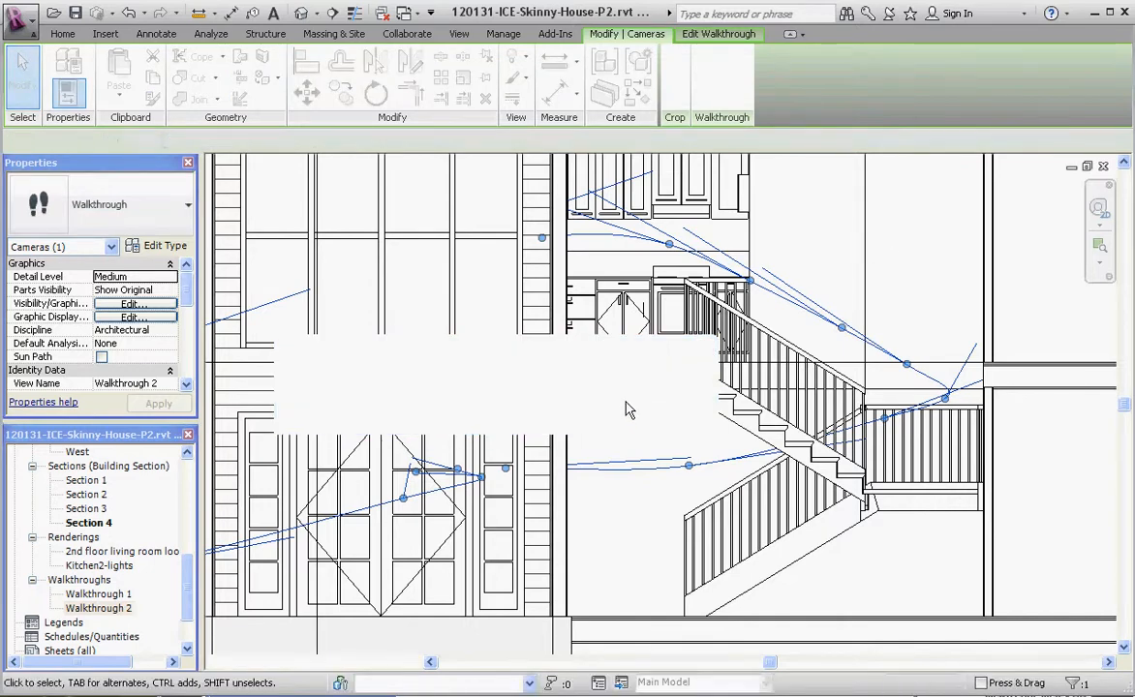
{"action": "mouse_move", "coordinate": [728, 81]}
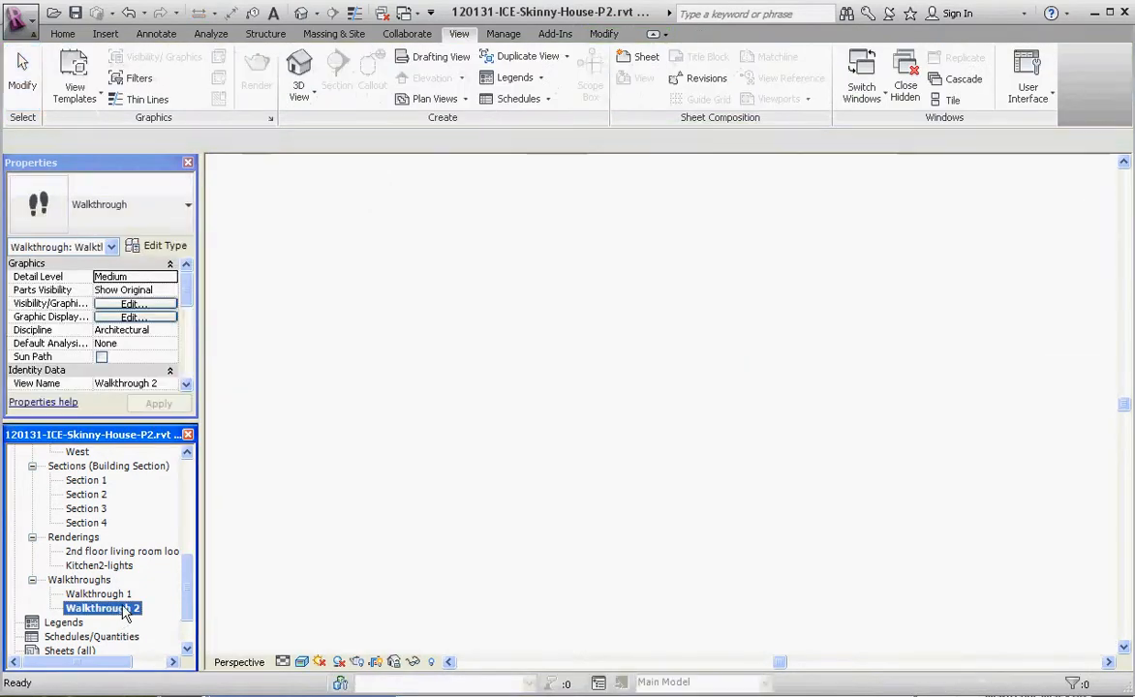
Open the Walkthrough 2 perspective view and play back the camera animation
{"action": "double_click", "coordinate": [101, 608]}
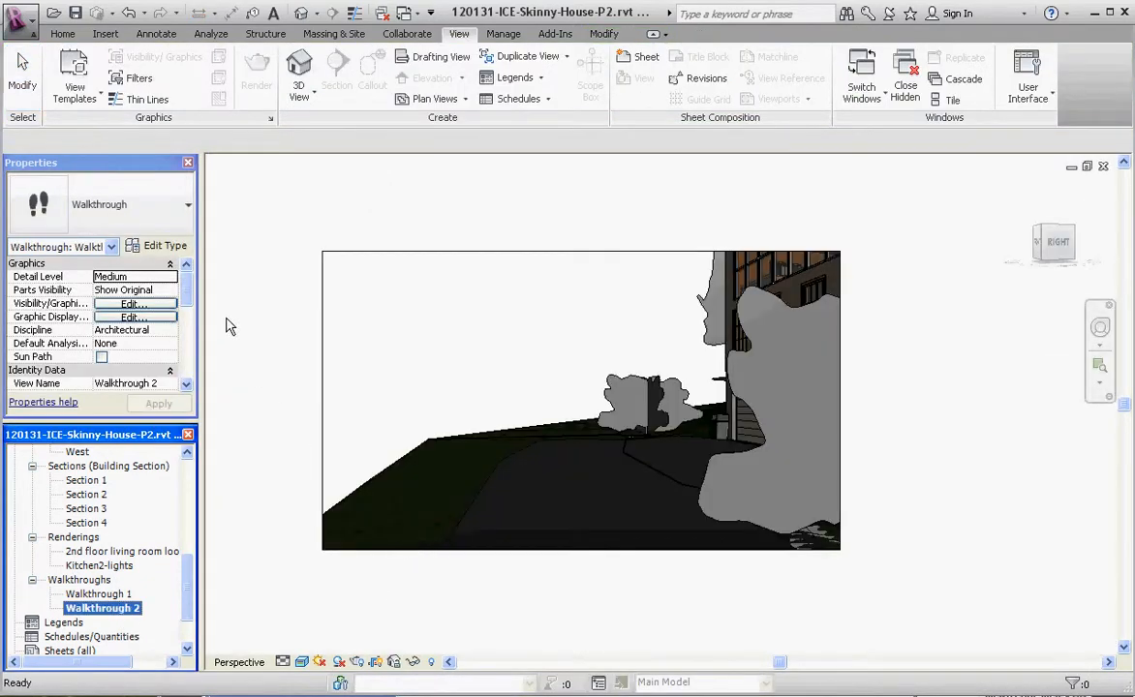
{"action": "mouse_move", "coordinate": [159, 577]}
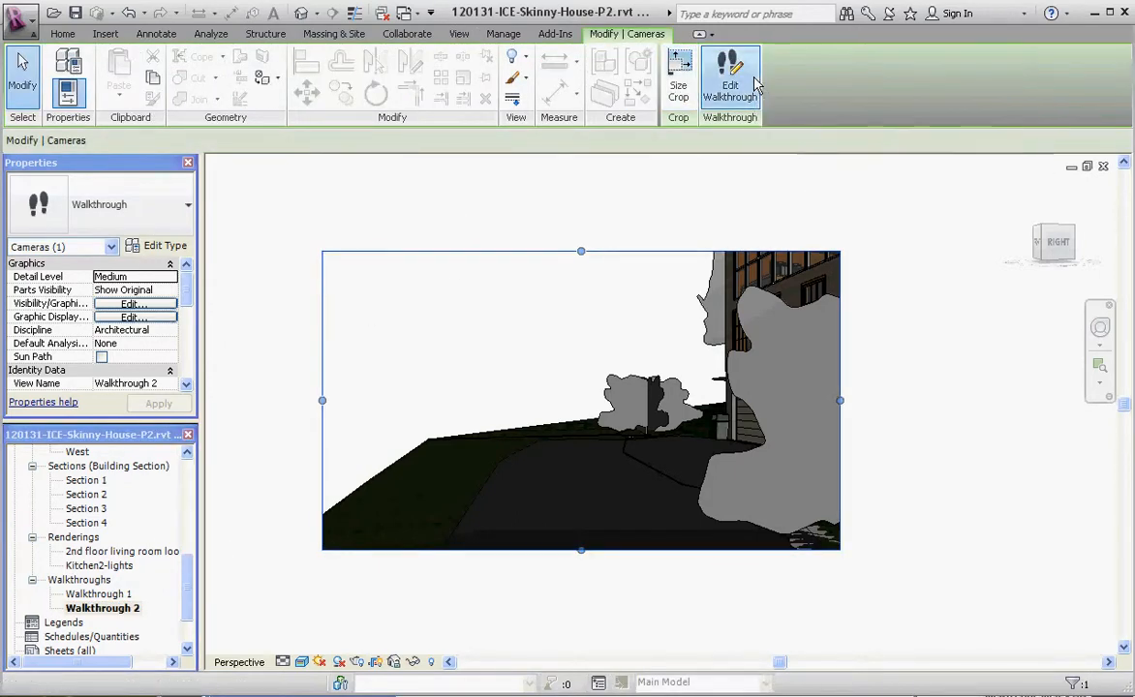
{"action": "left_click", "coordinate": [728, 76]}
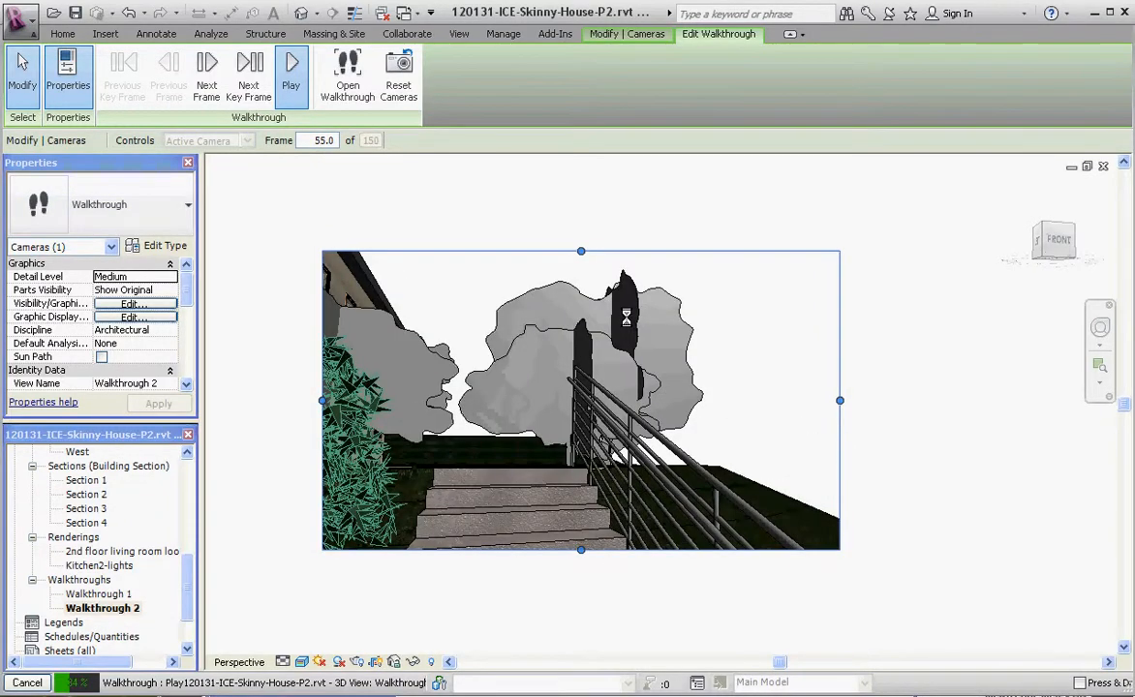
{"action": "left_click", "coordinate": [205, 78]}
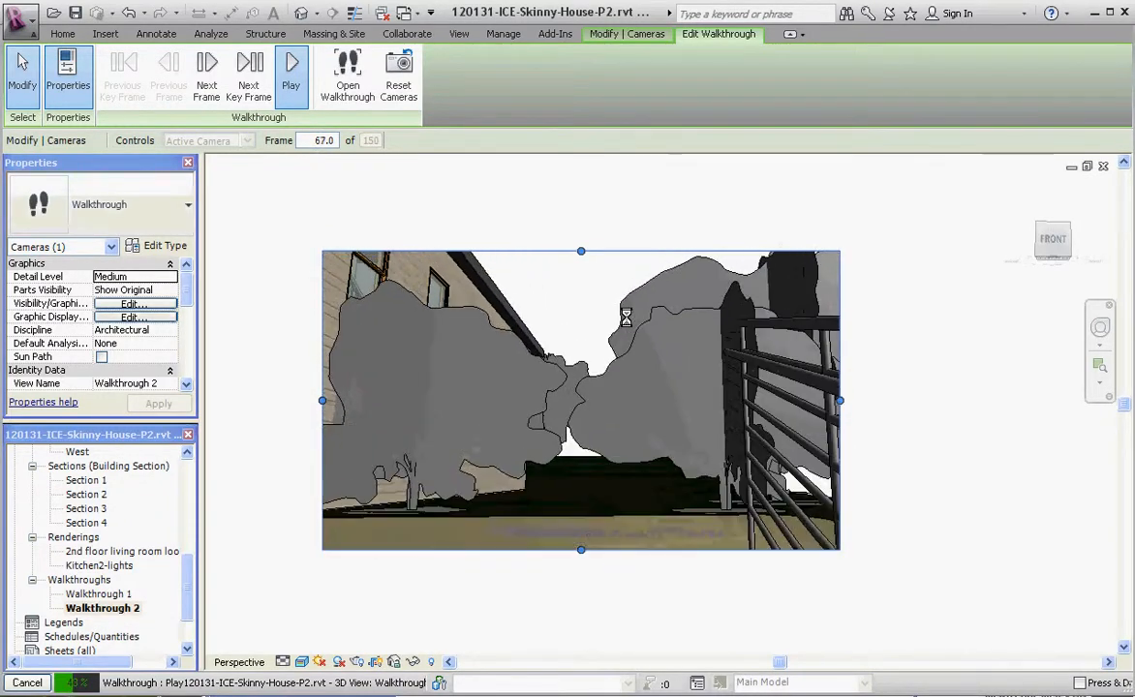